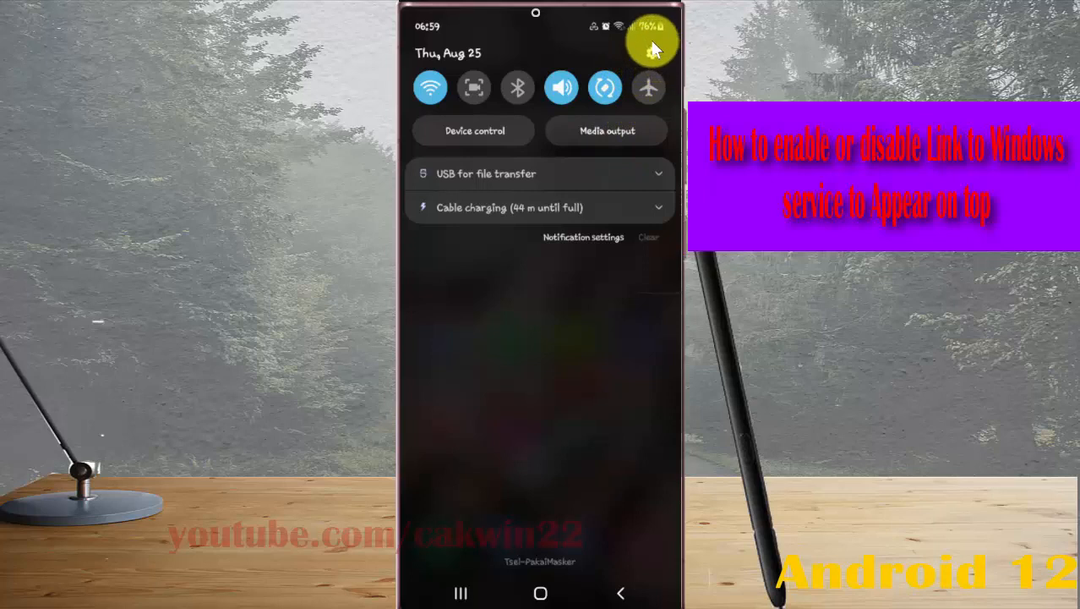
Open Settings from the quick settings gear and scroll down to Apps
left_click(651, 42)
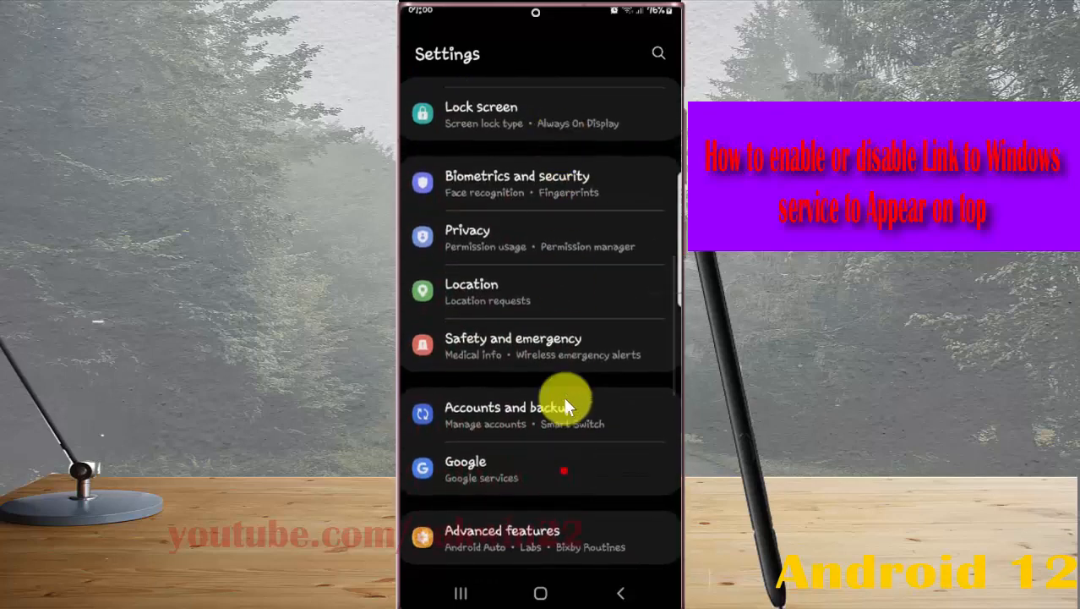
scroll("down", 3)
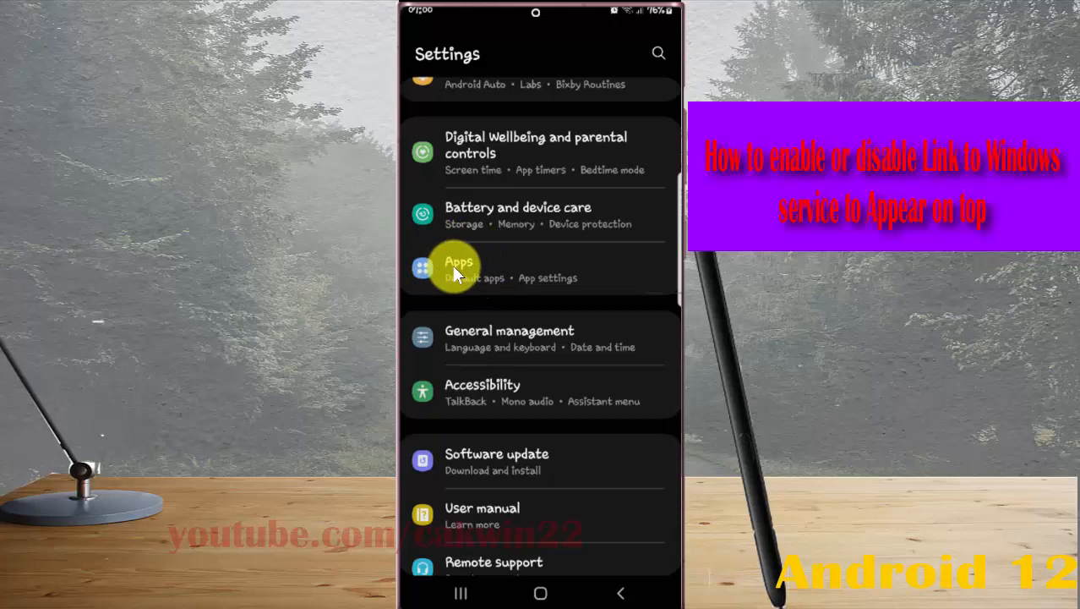
Go to Apps, then Special access from its three-dot menu
left_click(458, 268)
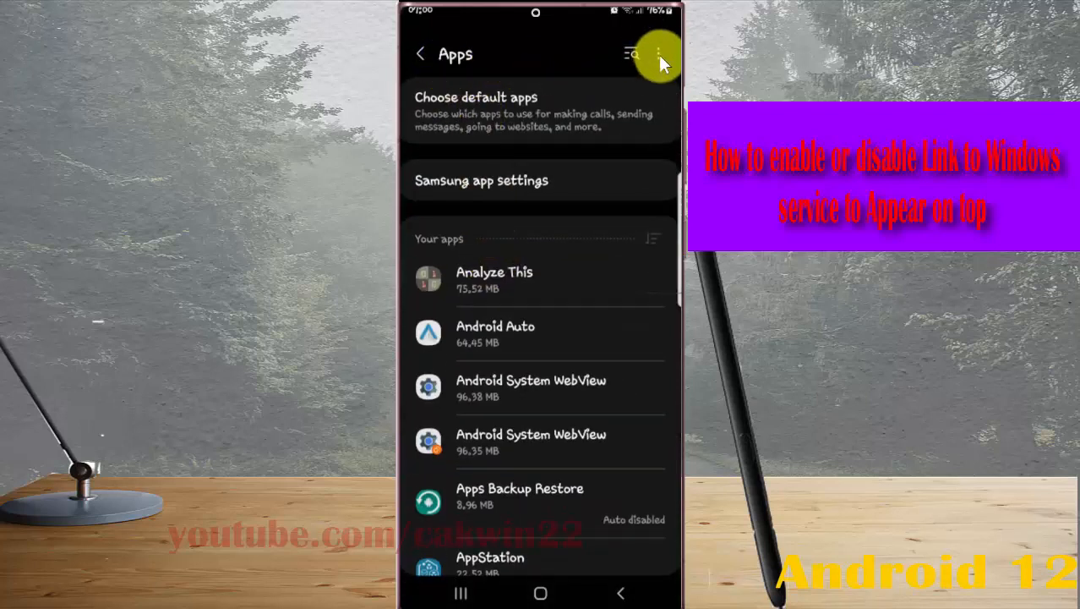
left_click(660, 53)
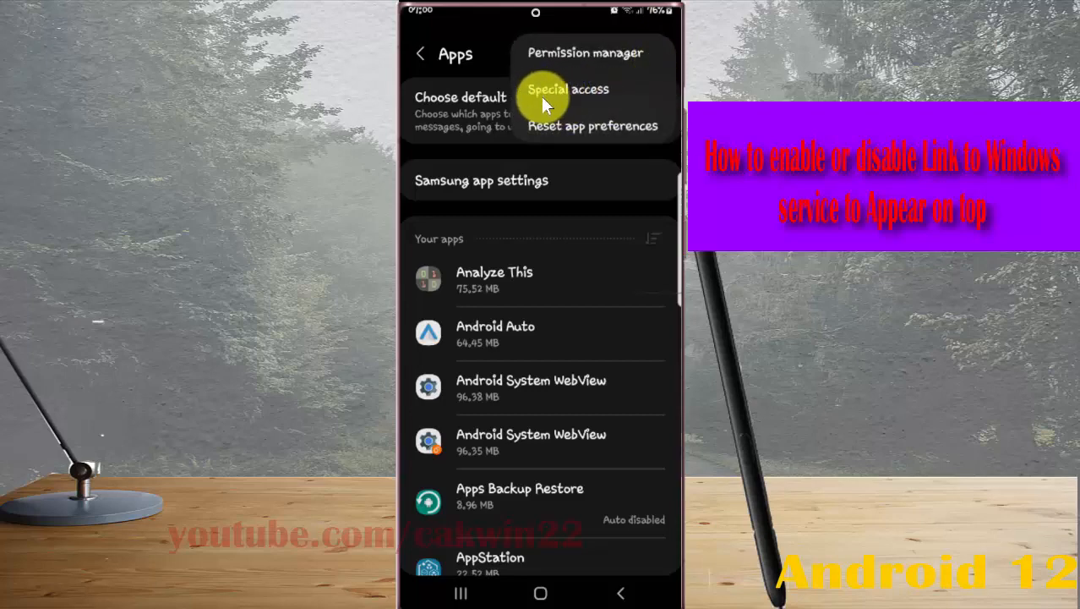
left_click(567, 88)
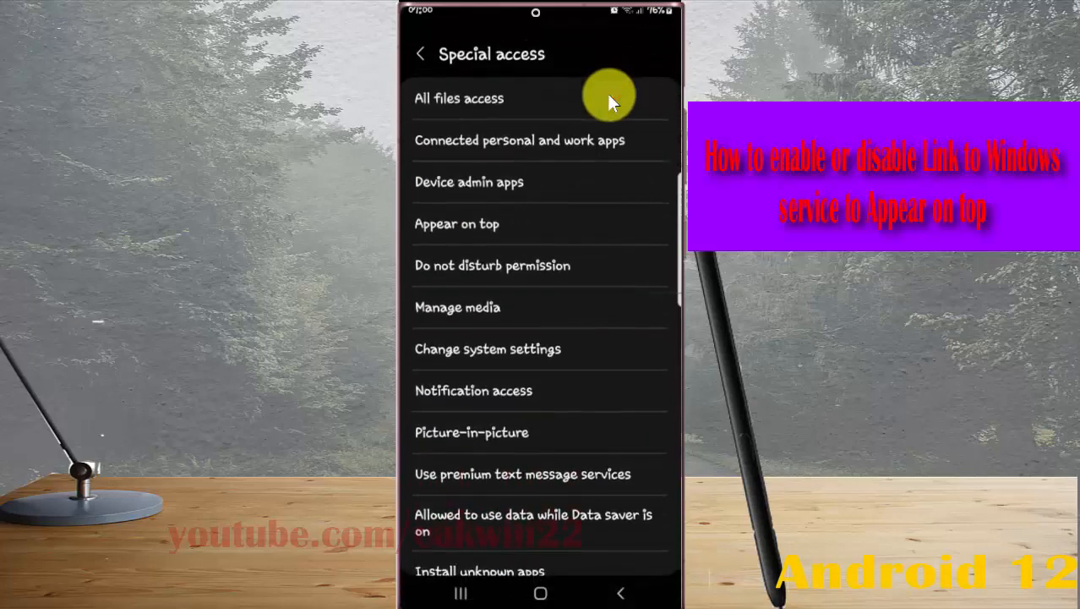
mouse_move(558, 190)
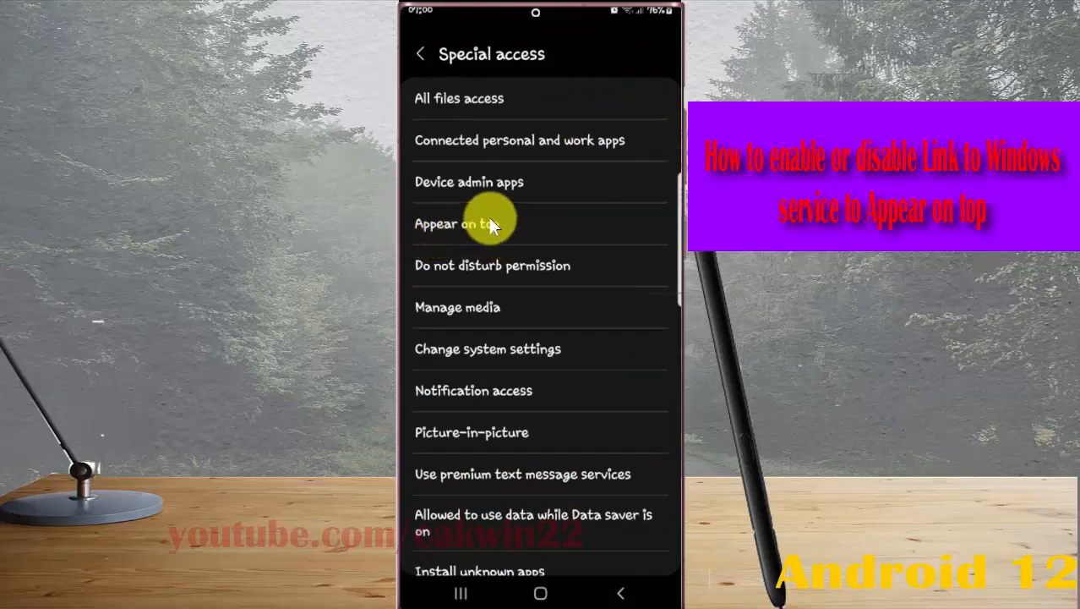
Open the Appear on top app list and dismiss its options menu without changes
left_click(461, 223)
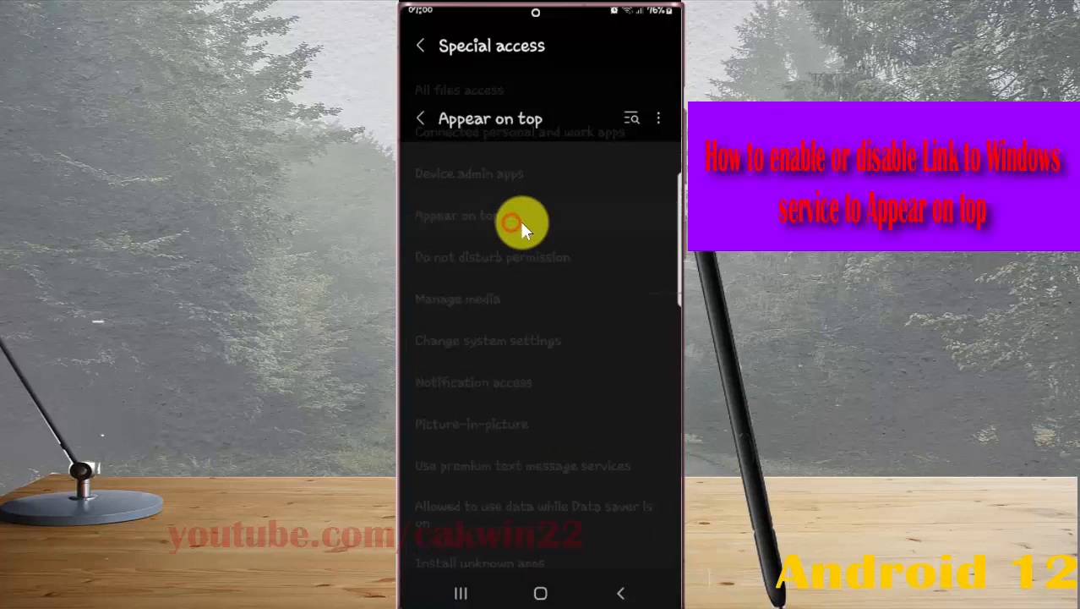
left_click(456, 214)
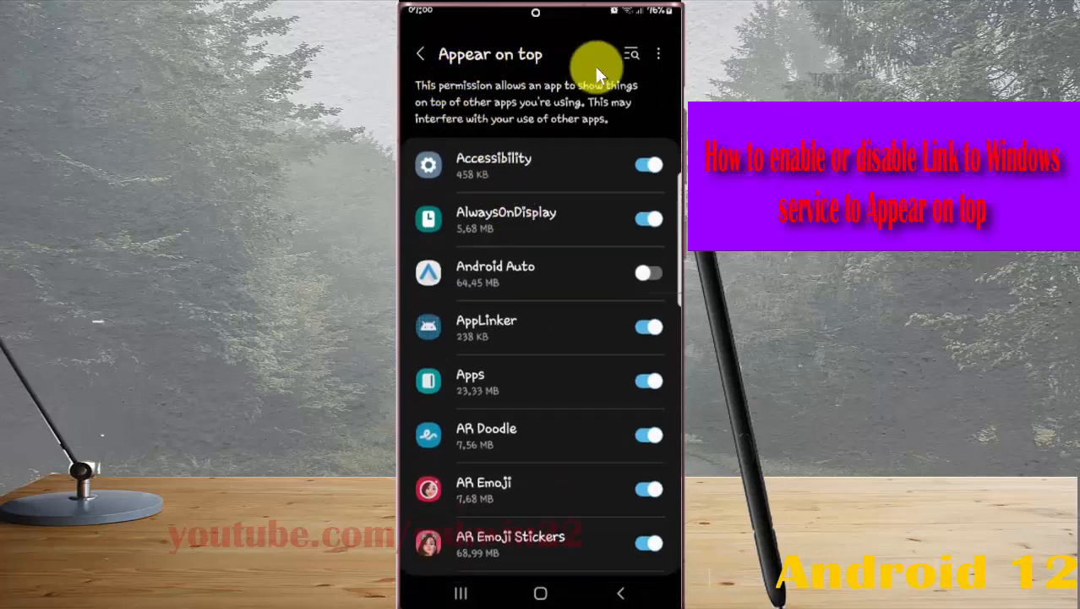
mouse_move(657, 54)
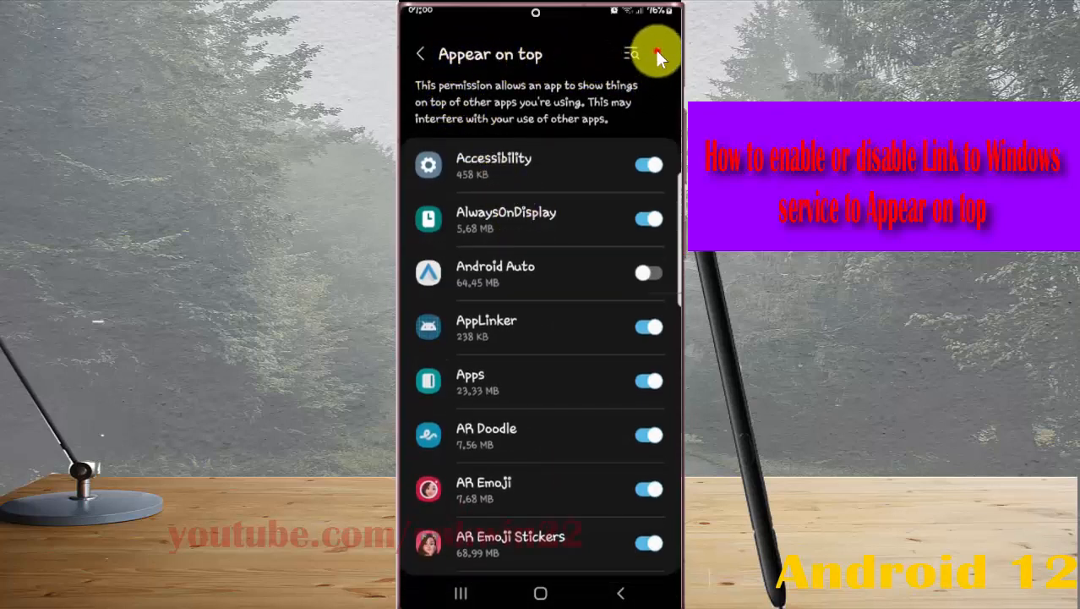
left_click(655, 54)
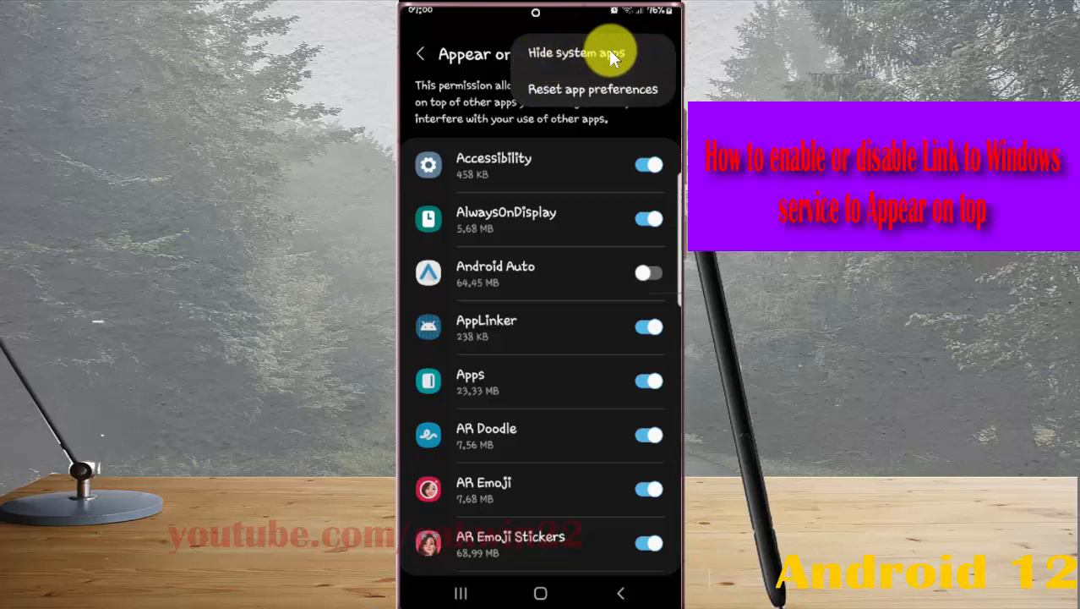
left_click(578, 52)
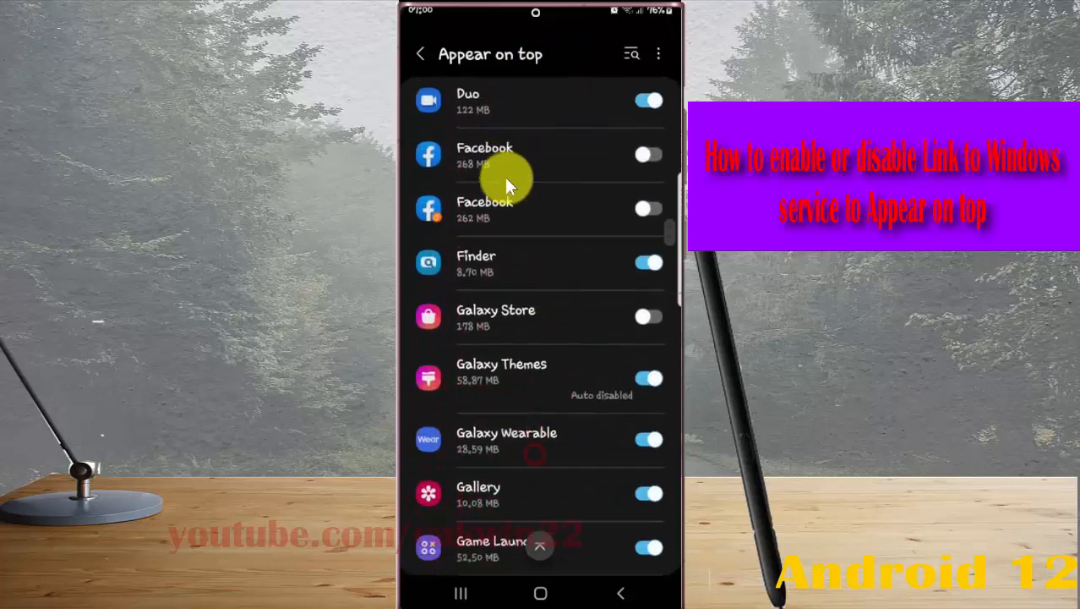
Toggle Link to Windows Service's Appear on top repeatedly, leave it off, then go home
scroll("down", 3)
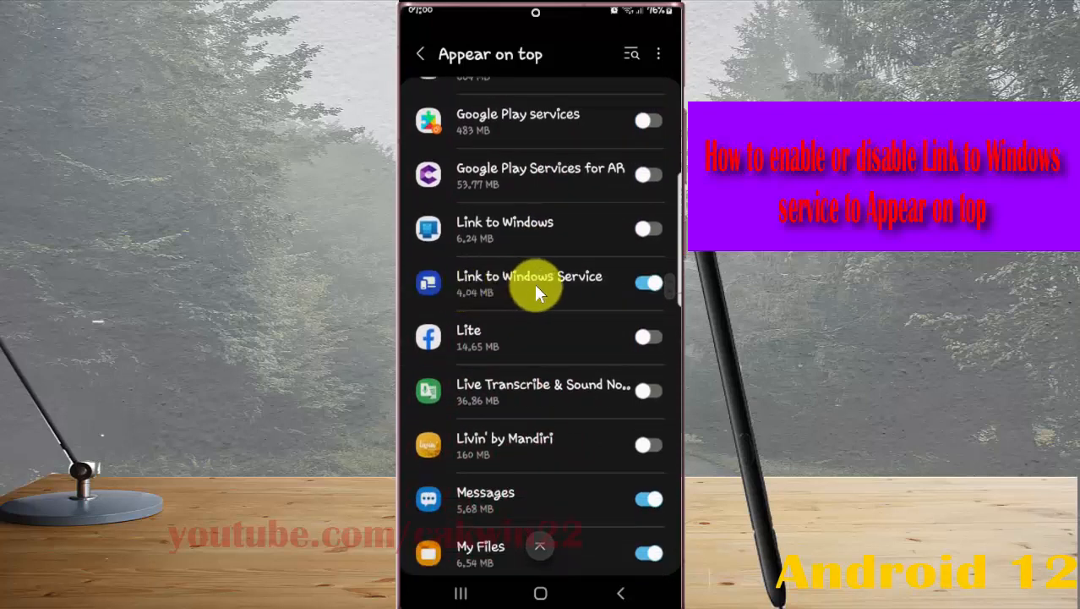
left_click(648, 282)
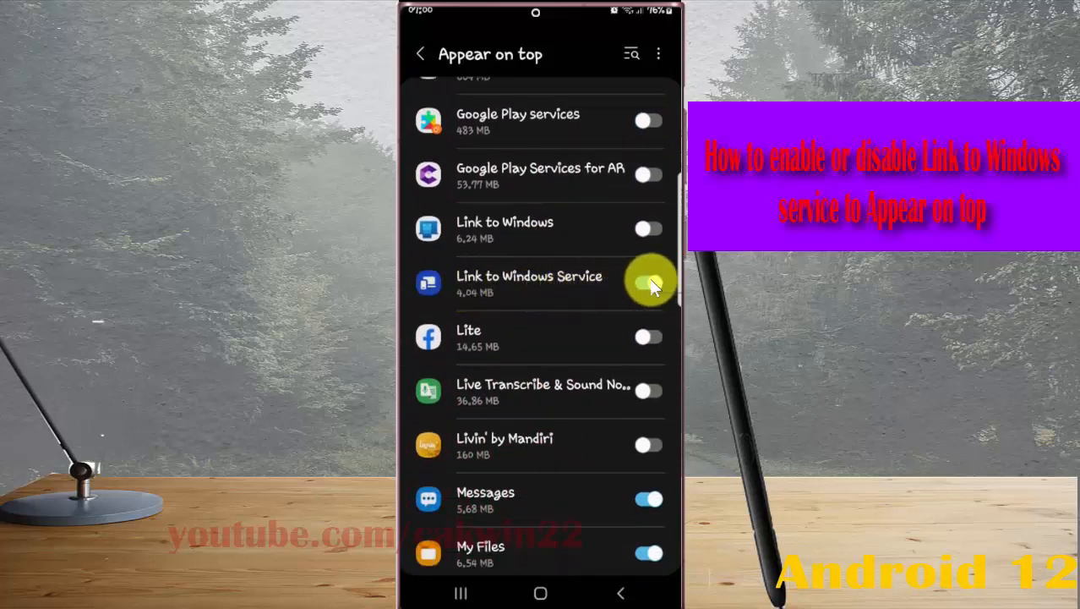
left_click(648, 282)
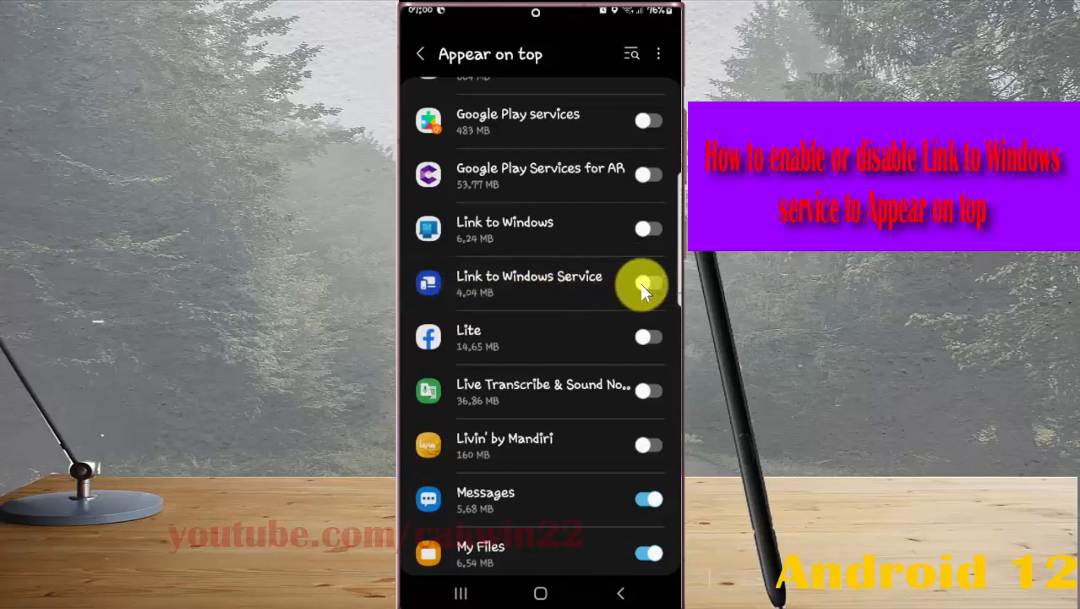
left_click(648, 283)
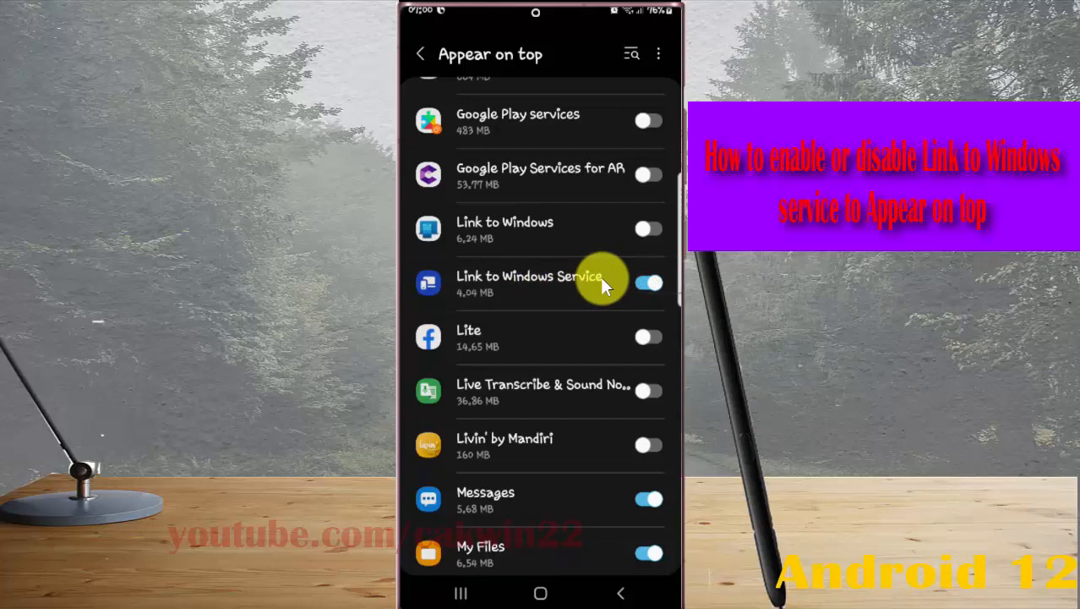
left_click(648, 282)
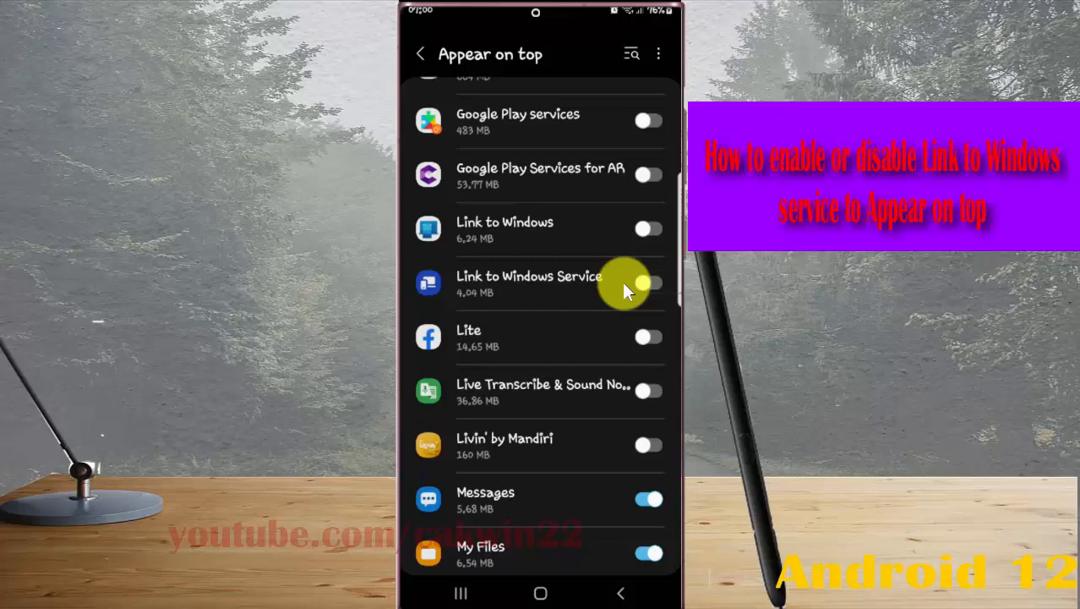
left_click(648, 282)
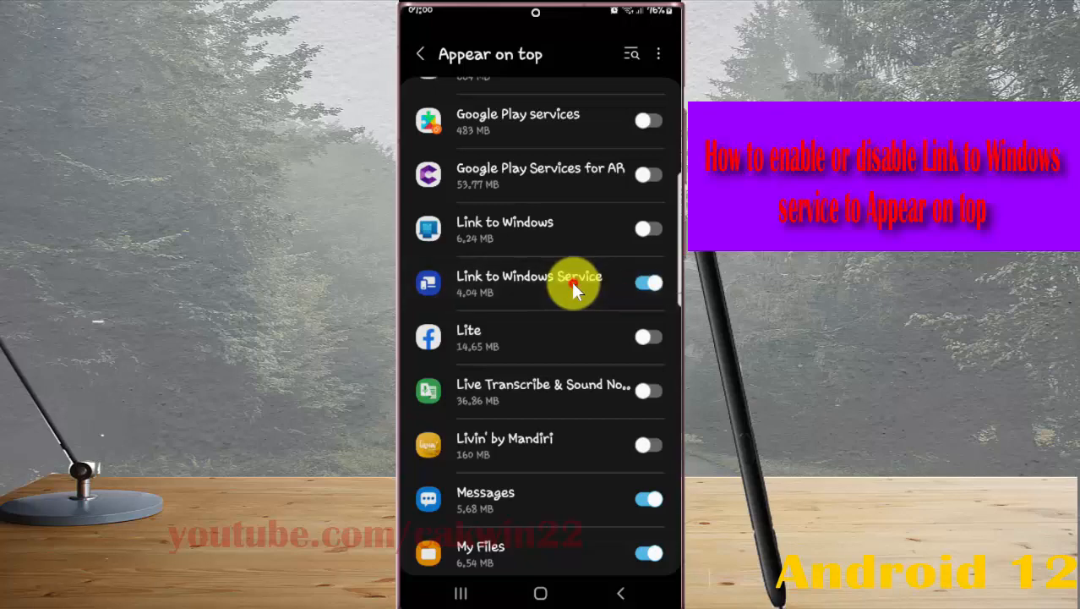
left_click(648, 282)
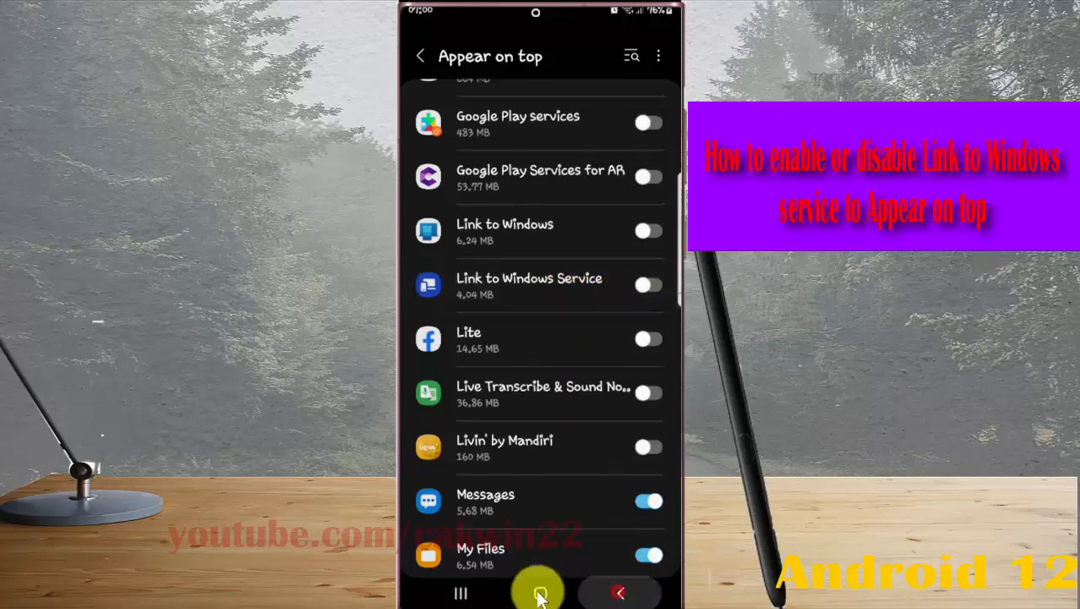
left_click(540, 592)
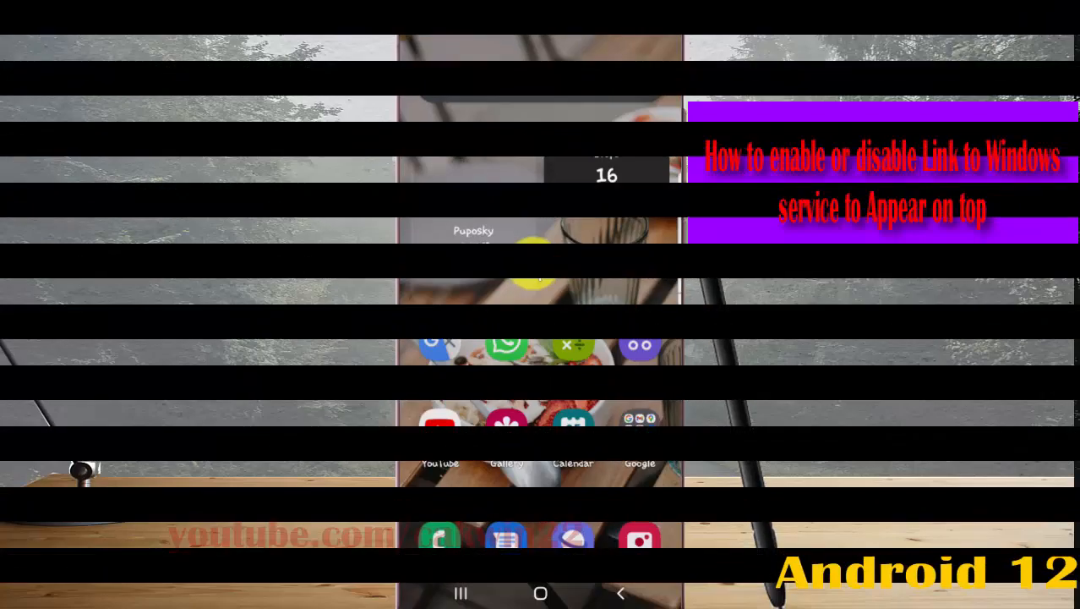